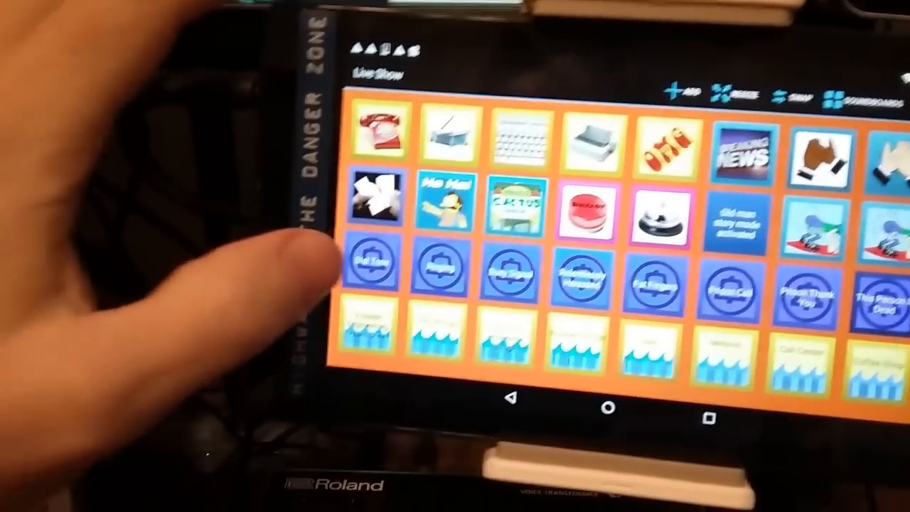
{"action": "scroll", "scroll_direction": "down", "scroll_amount": 3}
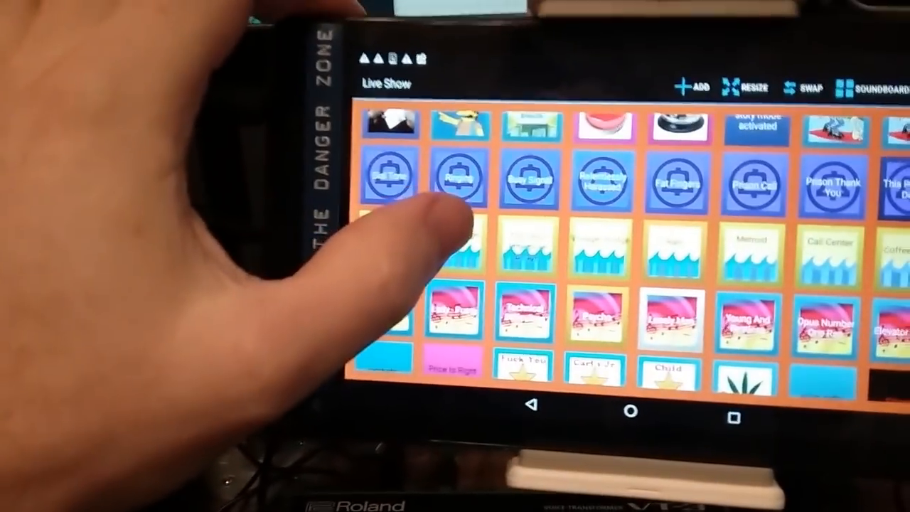